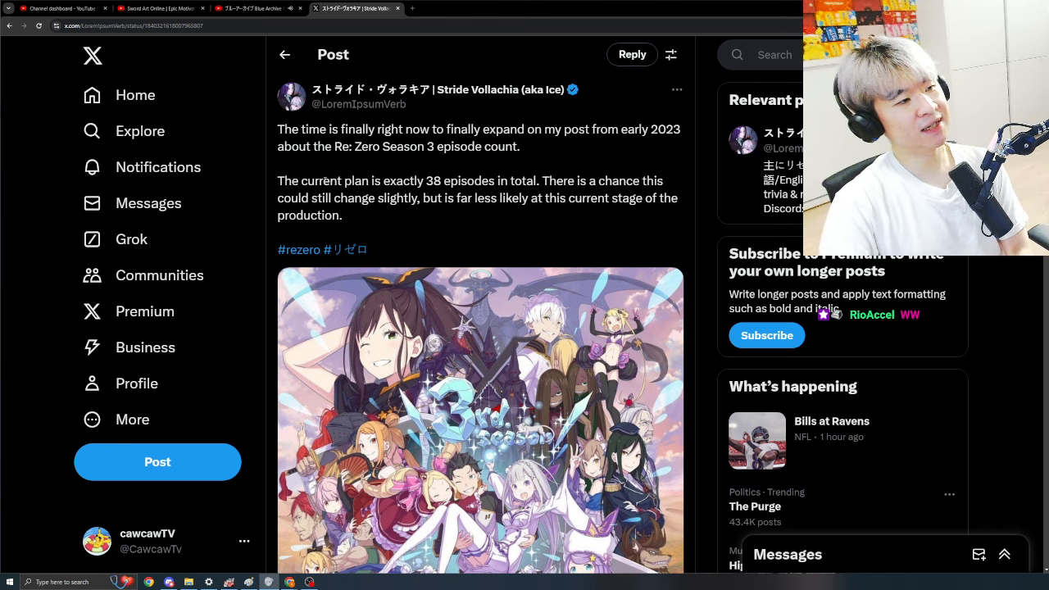
Step: Highlight the sentence that the 38-episode plan could still change slightly but is far less likely now
{"action": "double_click", "coordinate": [432, 181]}
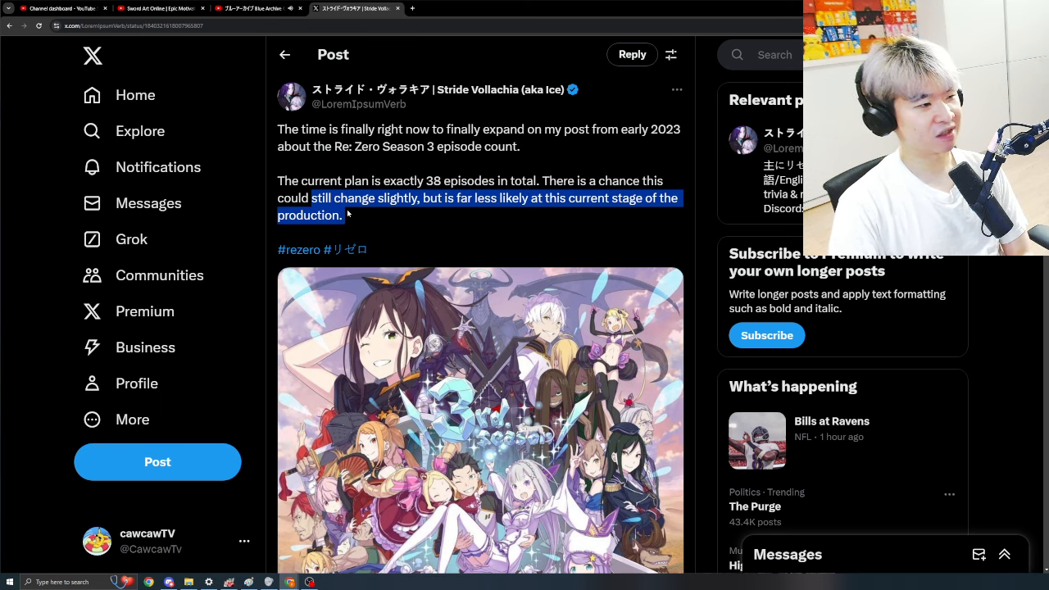
Step: Reach the replies and highlight the author's answer that Episode 1 should only count as 1 episode
{"action": "scroll", "scroll_direction": "down", "scroll_amount": 3}
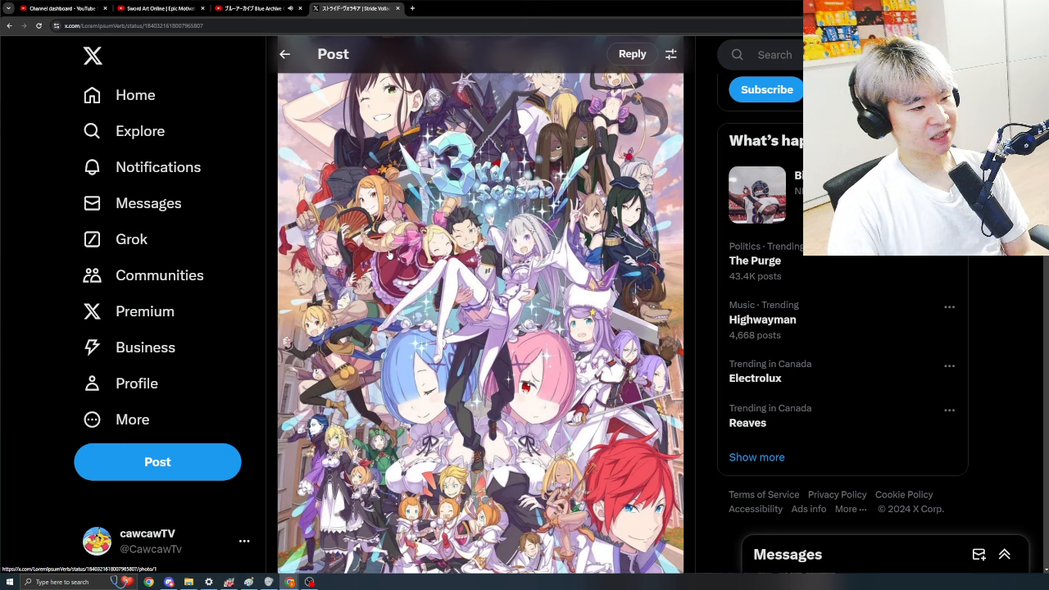
{"action": "scroll", "scroll_direction": "down", "scroll_amount": 3}
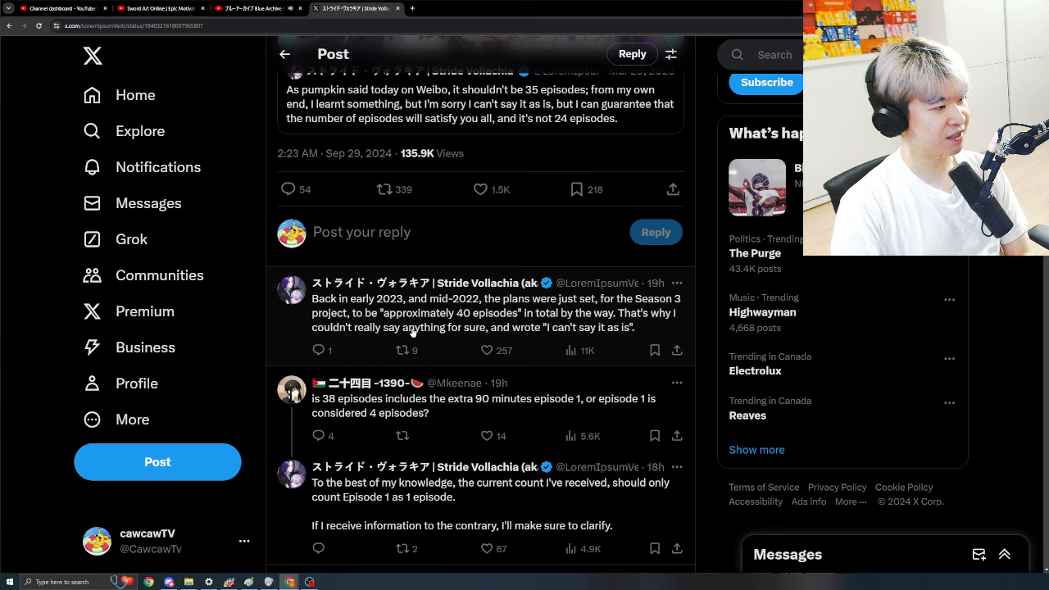
{"action": "mouse_move", "coordinate": [508, 321]}
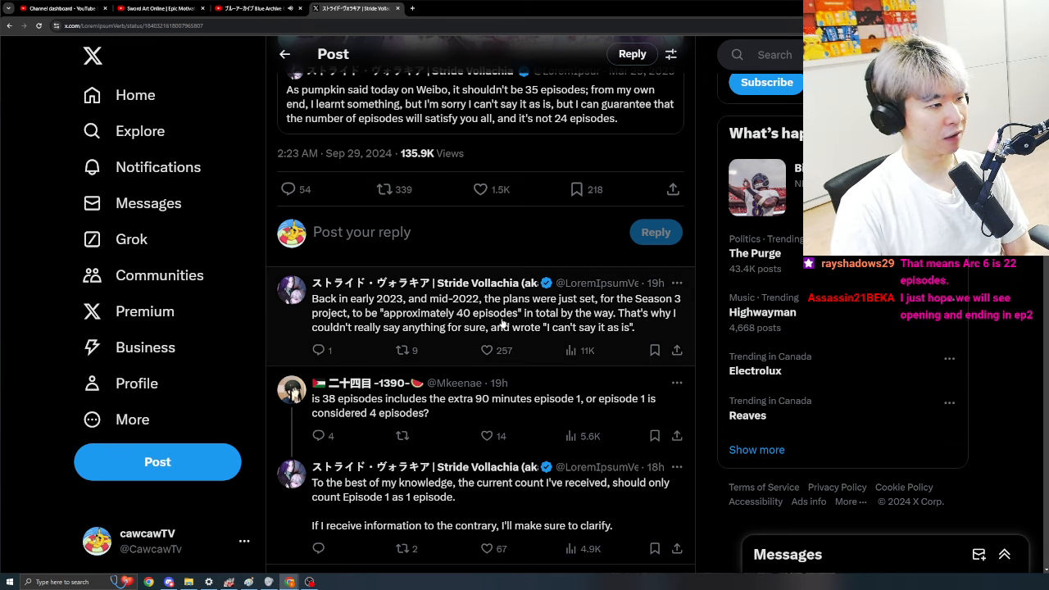
{"action": "mouse_move", "coordinate": [446, 321]}
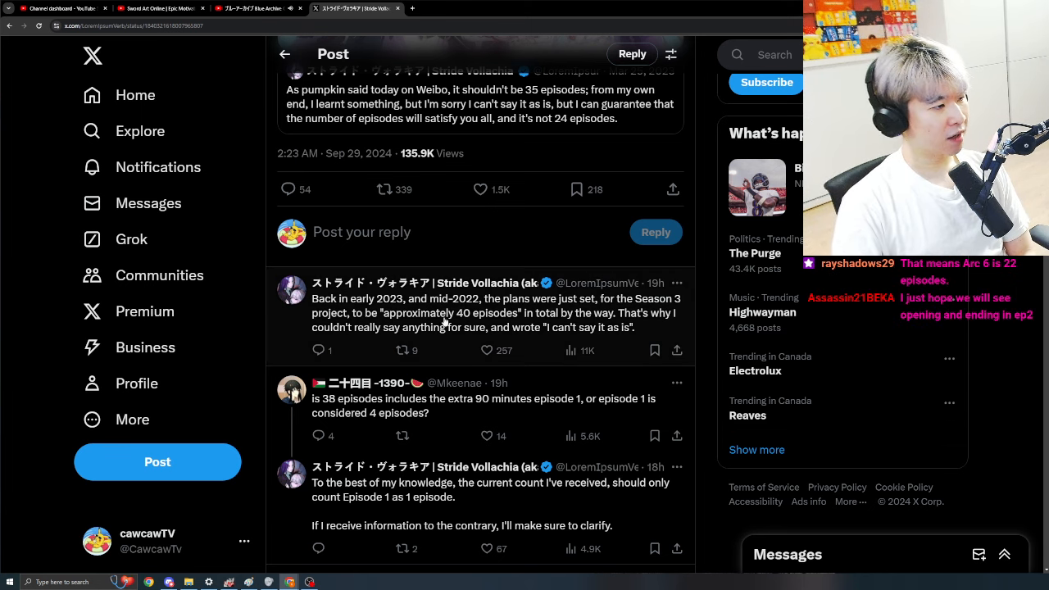
{"action": "left_click_drag", "start_coordinate": [400, 313], "coordinate": [612, 313]}
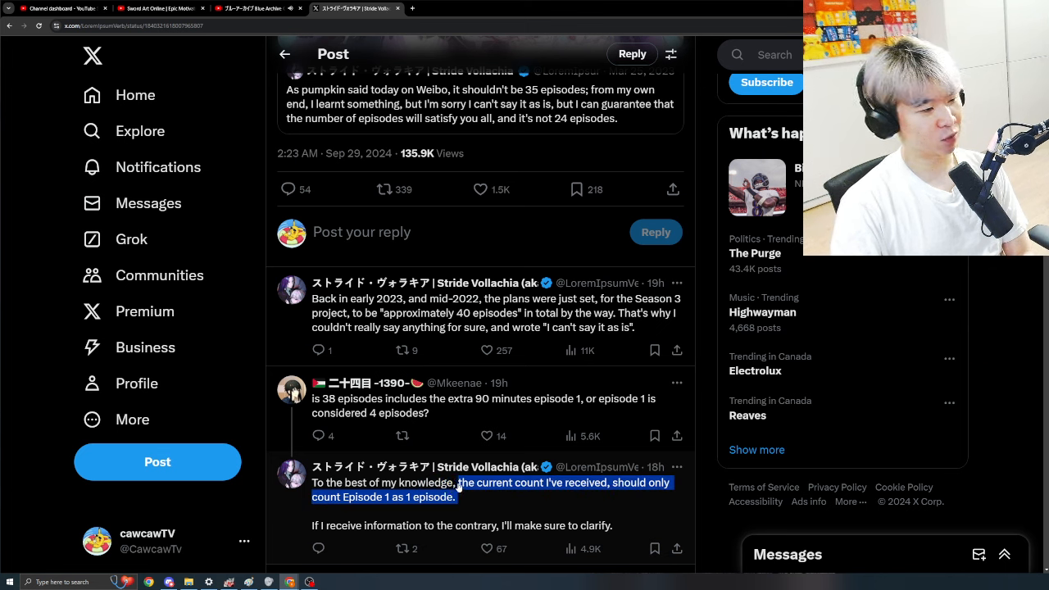
{"action": "mouse_move", "coordinate": [567, 459]}
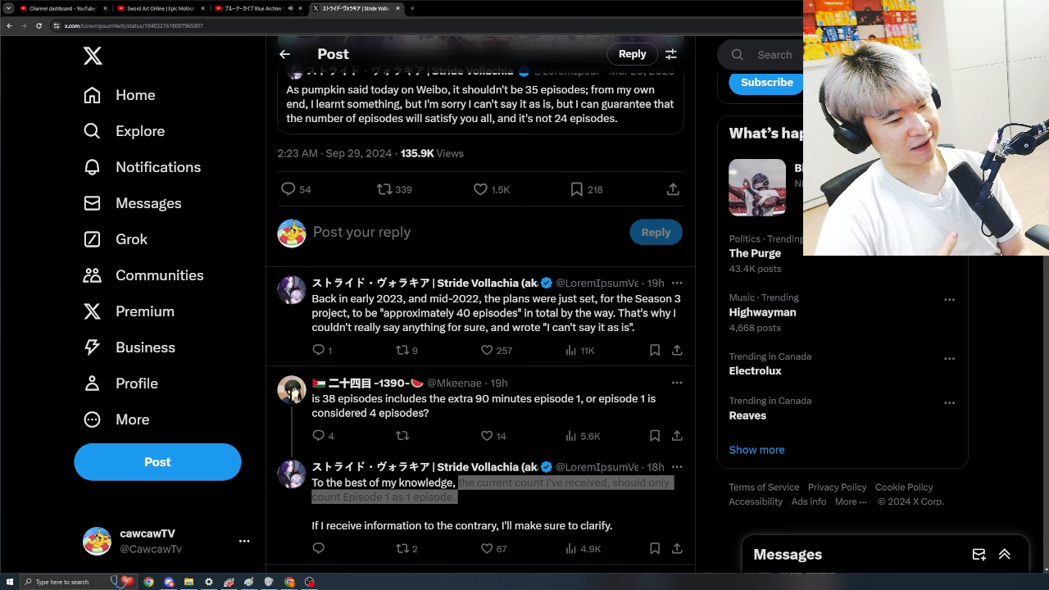
Step: Scroll to the Reflection question and the author's reply that Arc 6 is unlikely to become Season 4
{"action": "scroll", "scroll_direction": "down", "scroll_amount": 3}
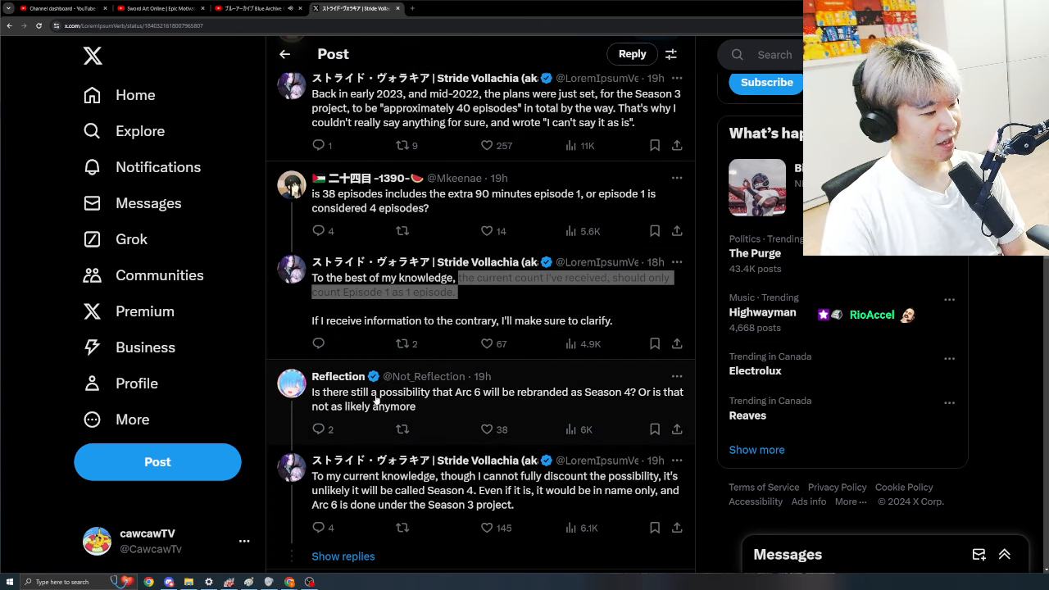
{"action": "mouse_move", "coordinate": [565, 402]}
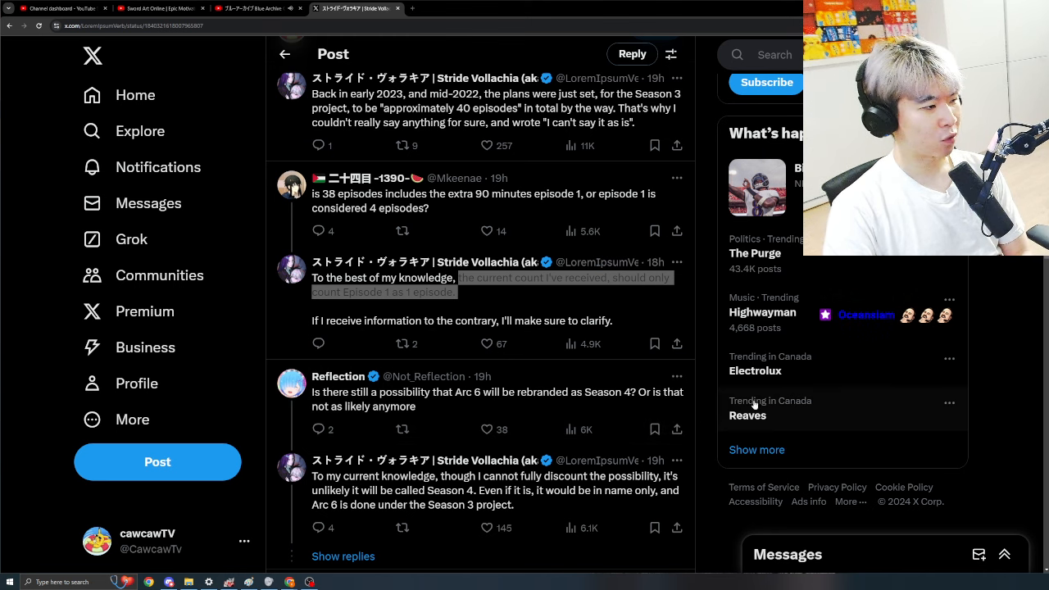
{"action": "scroll", "scroll_direction": "down", "scroll_amount": 3}
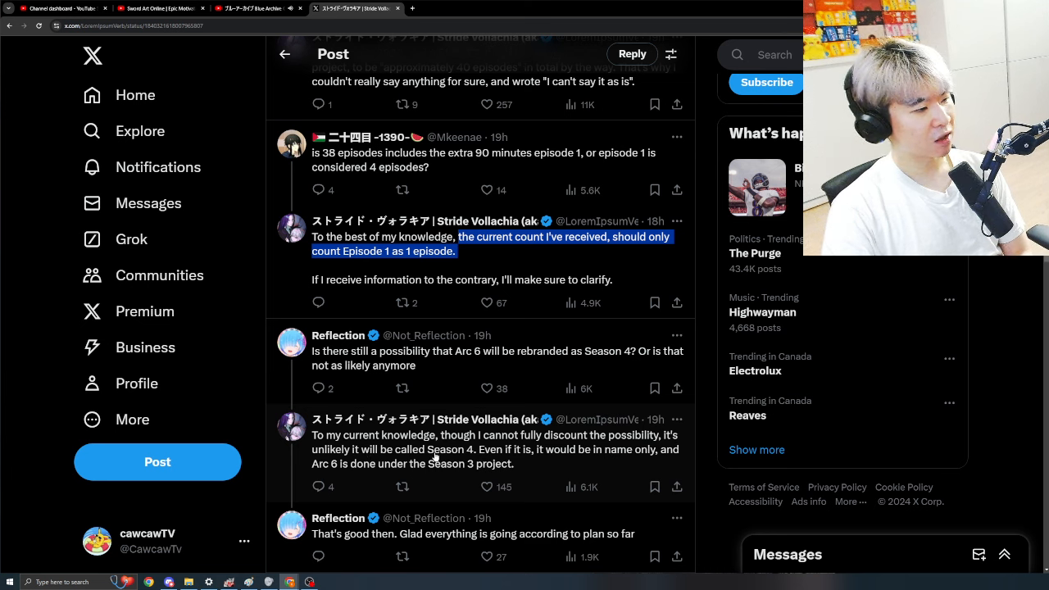
{"action": "mouse_move", "coordinate": [672, 456]}
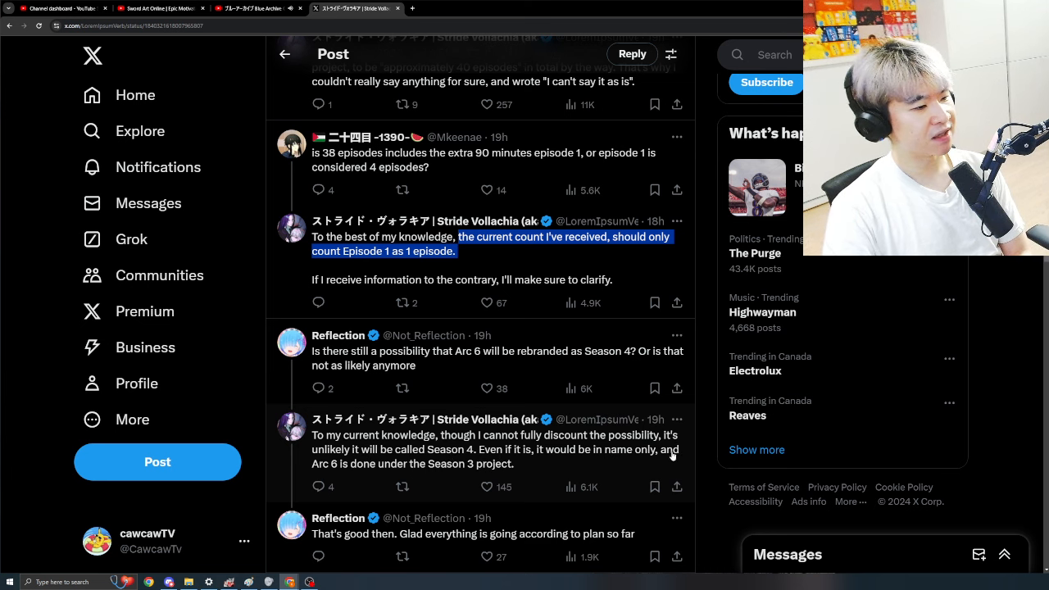
{"action": "mouse_move", "coordinate": [472, 467]}
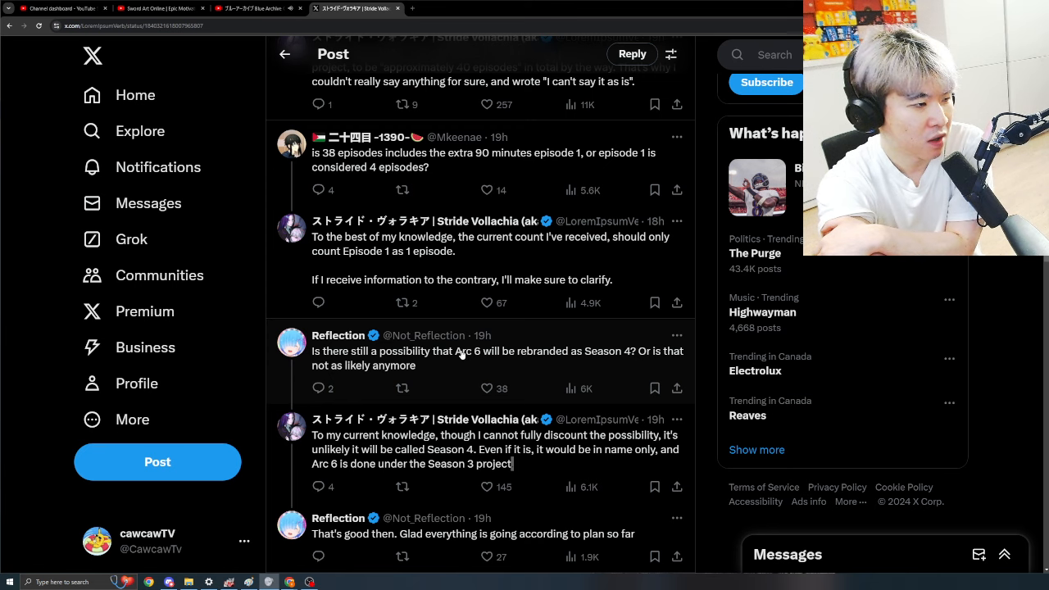
{"action": "scroll", "scroll_direction": "down", "scroll_amount": 3}
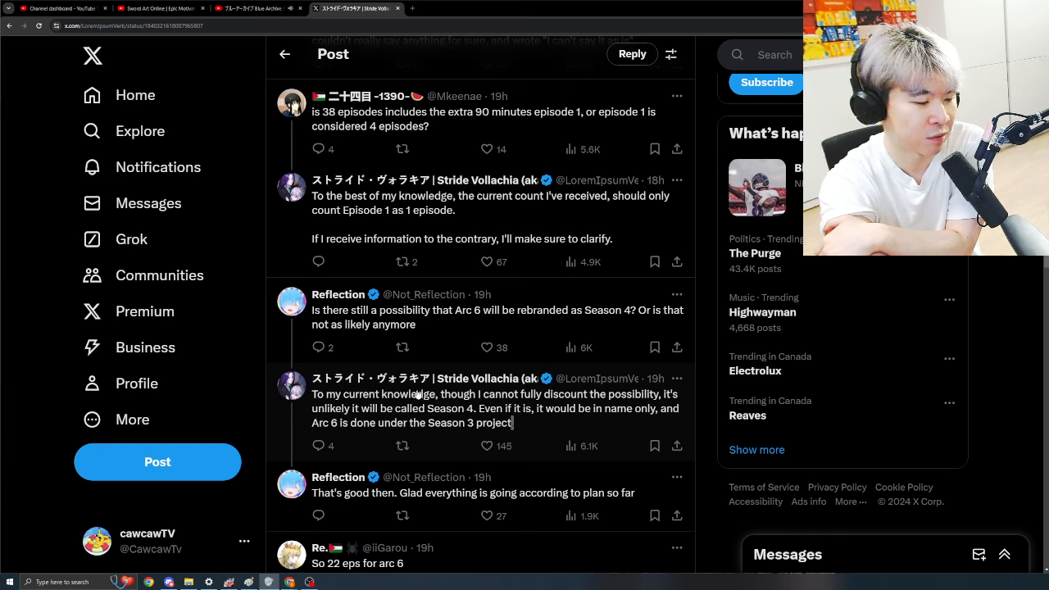
Step: Scroll to the '22 eps for arc 6' reply and the reaction image post below it
{"action": "scroll", "scroll_direction": "down", "scroll_amount": 3}
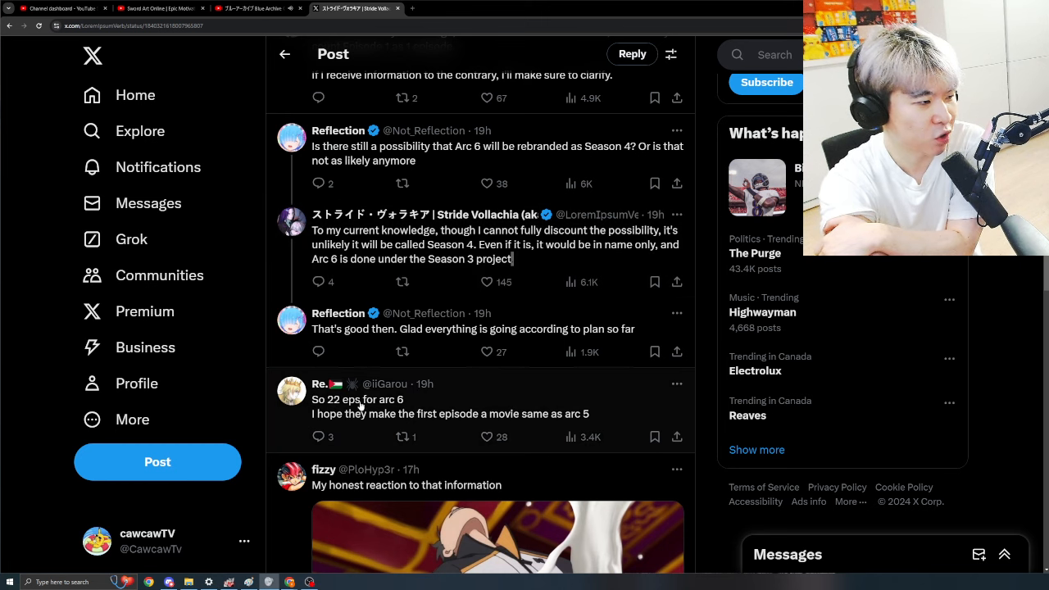
{"action": "mouse_move", "coordinate": [432, 406]}
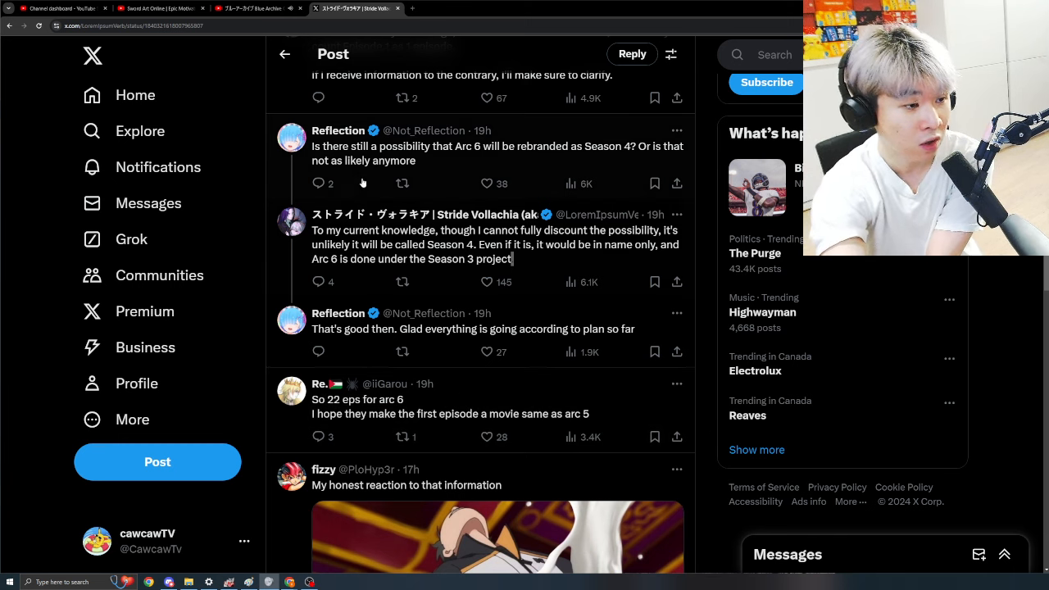
{"action": "mouse_move", "coordinate": [436, 302]}
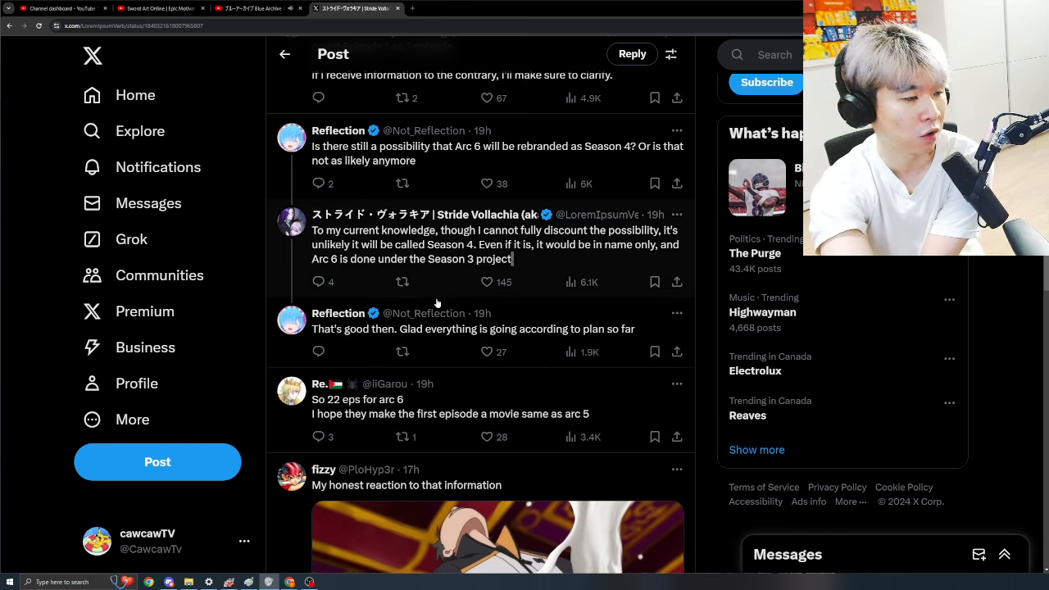
Step: Scroll down through the later replies discussing episode counts
{"action": "scroll", "scroll_direction": "down", "scroll_amount": 3}
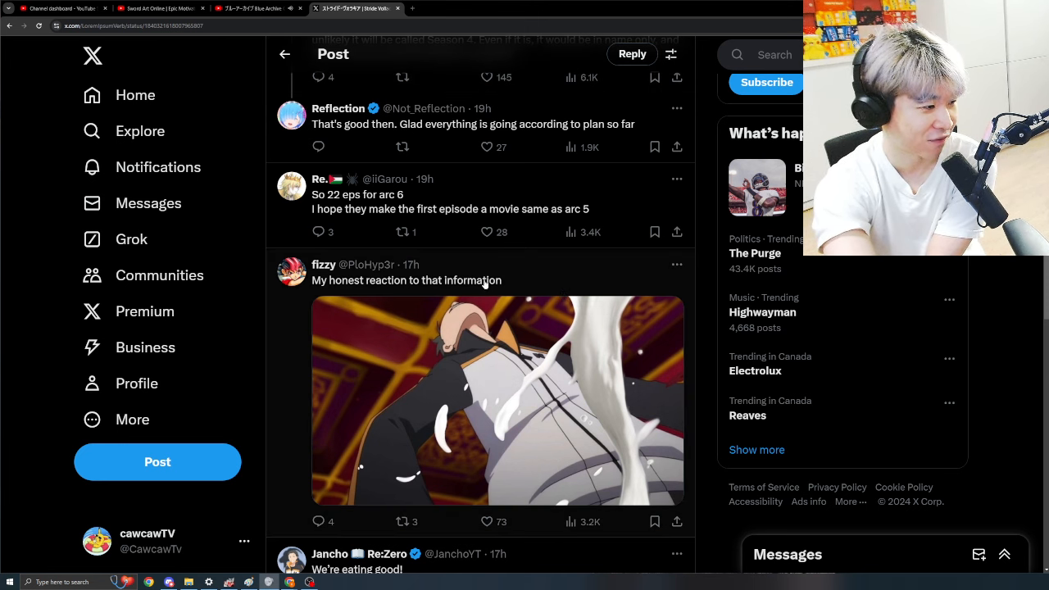
{"action": "scroll", "scroll_direction": "down", "scroll_amount": 3}
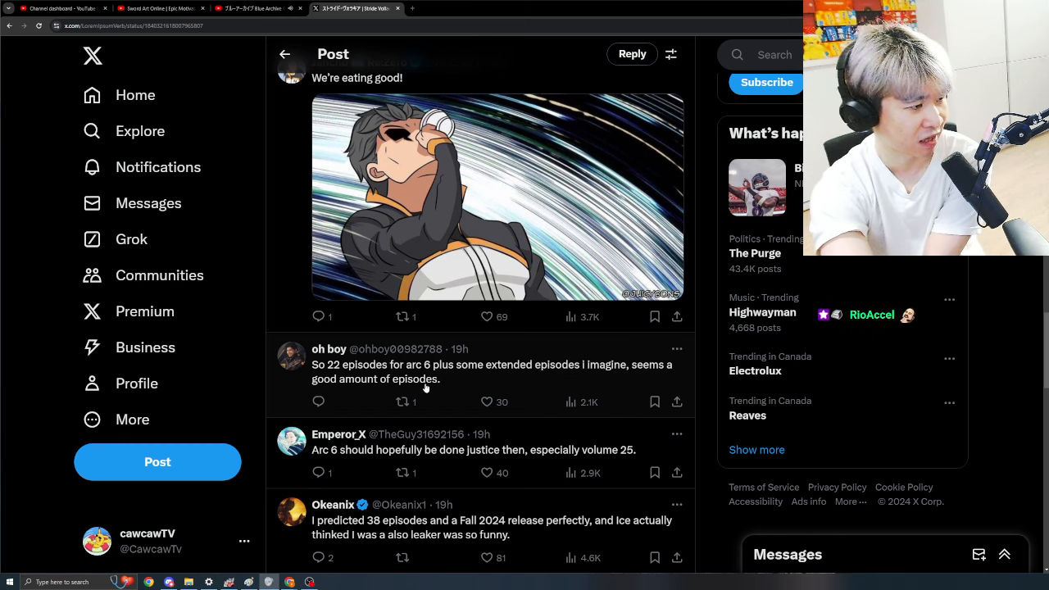
{"action": "scroll", "scroll_direction": "down", "scroll_amount": 3}
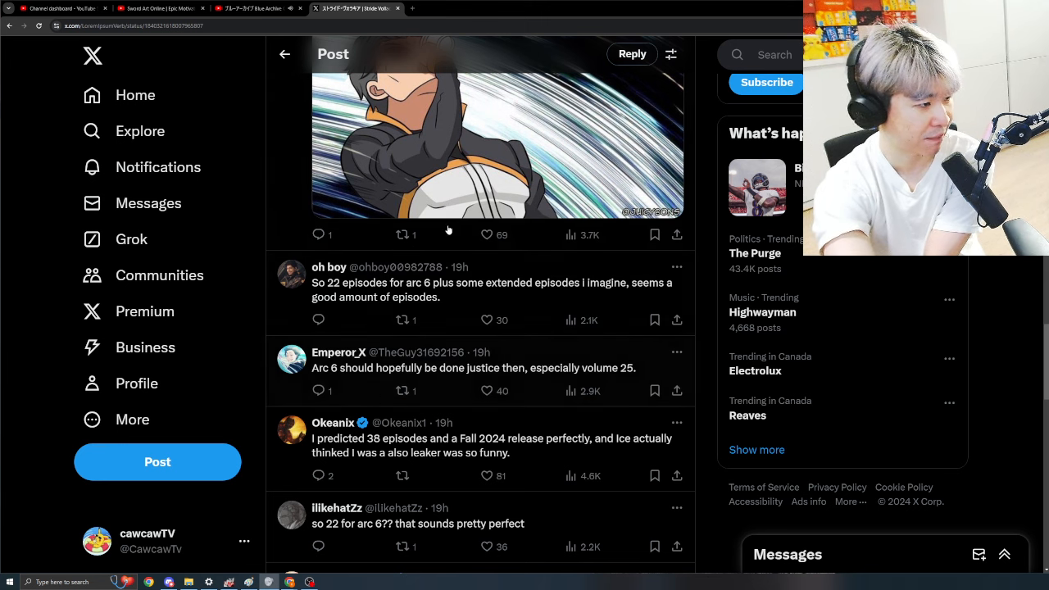
{"action": "scroll", "scroll_direction": "down", "scroll_amount": 3}
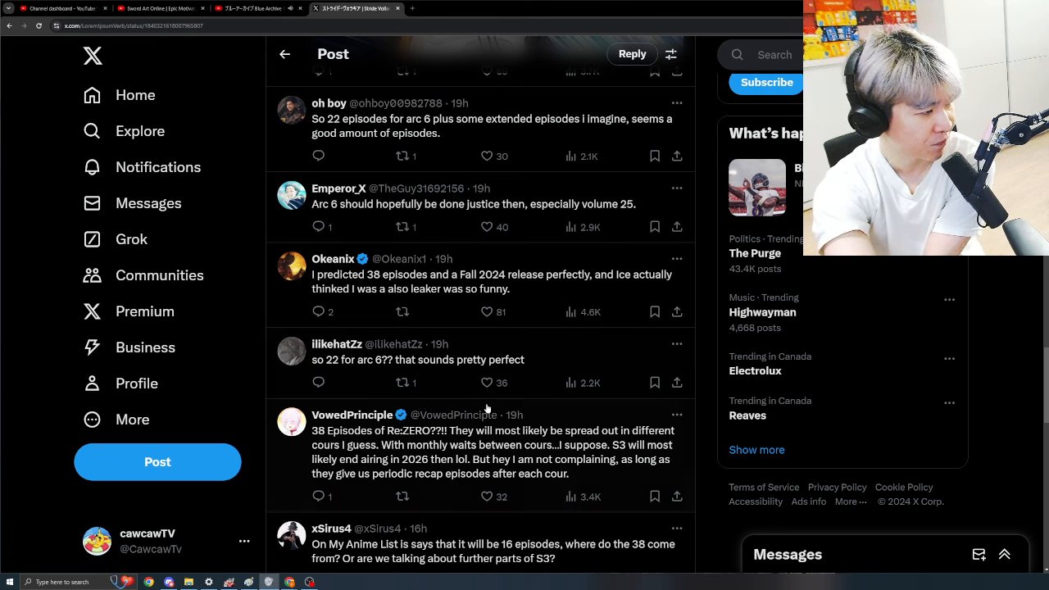
{"action": "scroll", "scroll_direction": "down", "scroll_amount": 3}
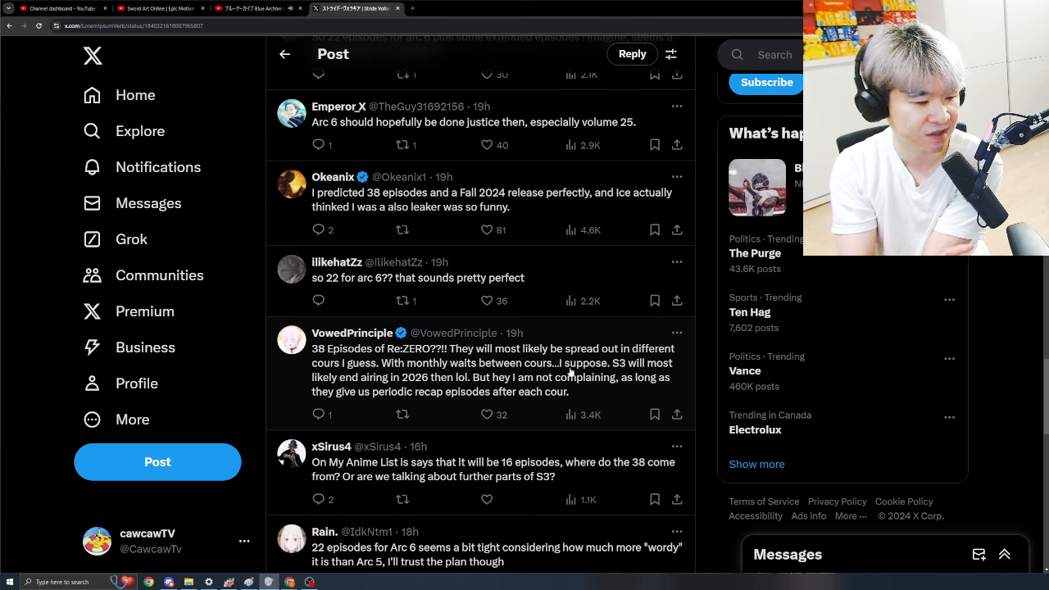
Step: Continue through the remaining replies and settle back on the post's Re:Zero Season 3 artwork
{"action": "scroll", "scroll_direction": "down", "scroll_amount": 3}
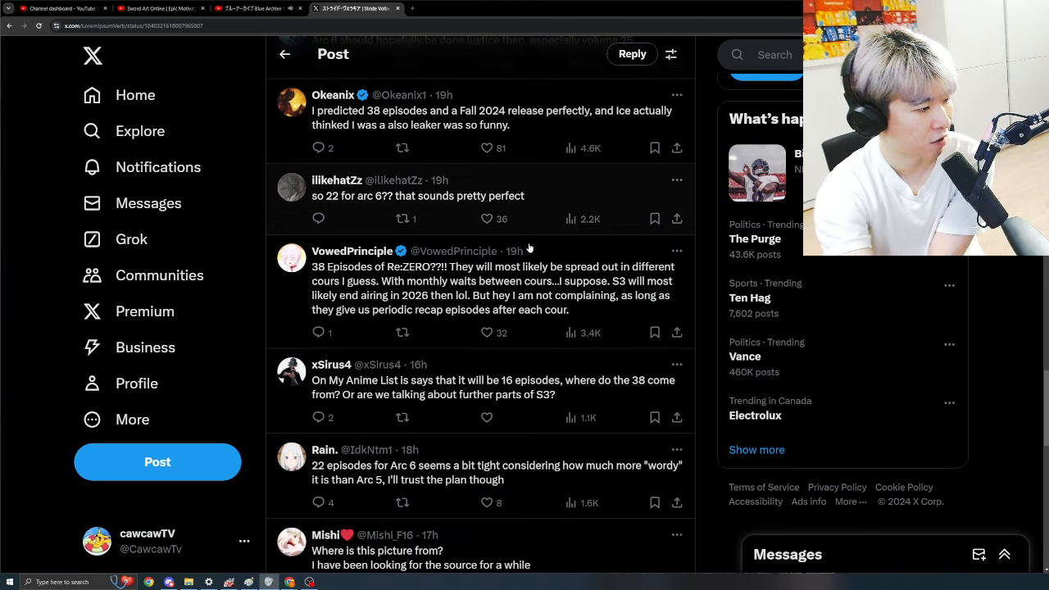
{"action": "scroll", "scroll_direction": "down", "scroll_amount": 3}
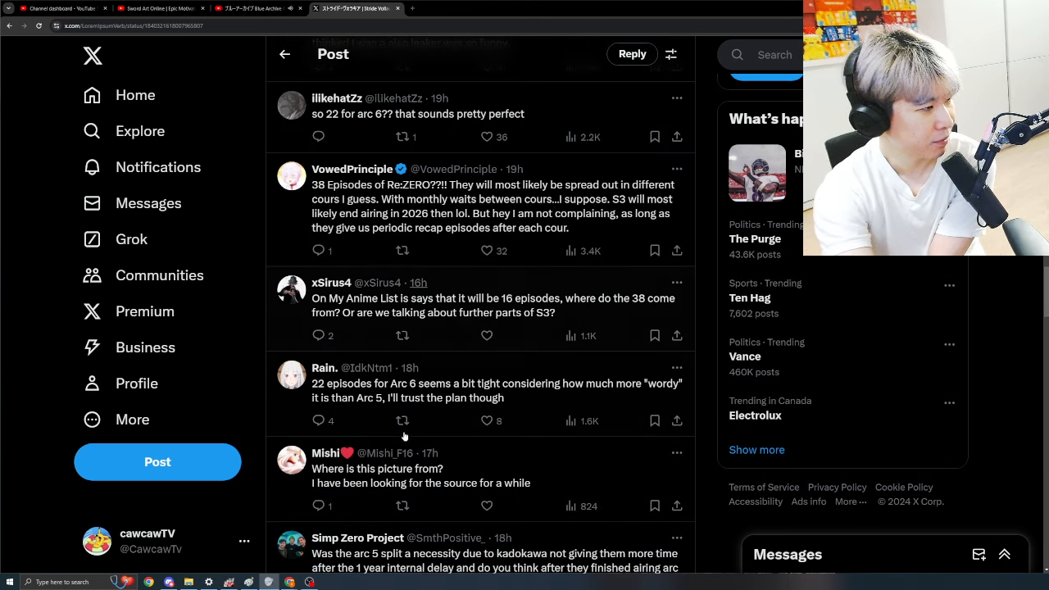
{"action": "scroll", "scroll_direction": "down", "scroll_amount": 3}
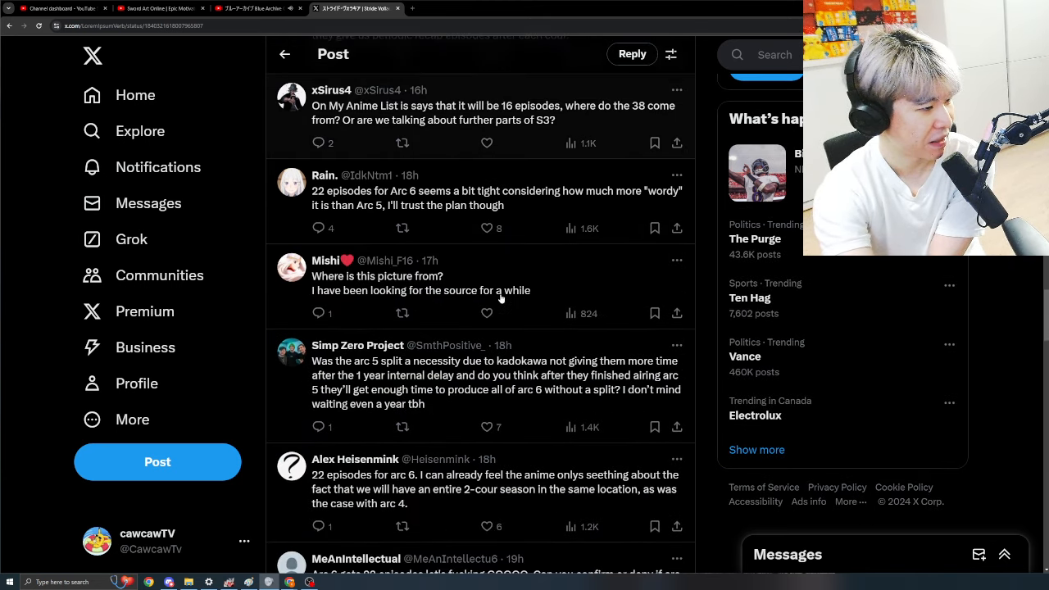
{"action": "scroll", "scroll_direction": "down", "scroll_amount": 3}
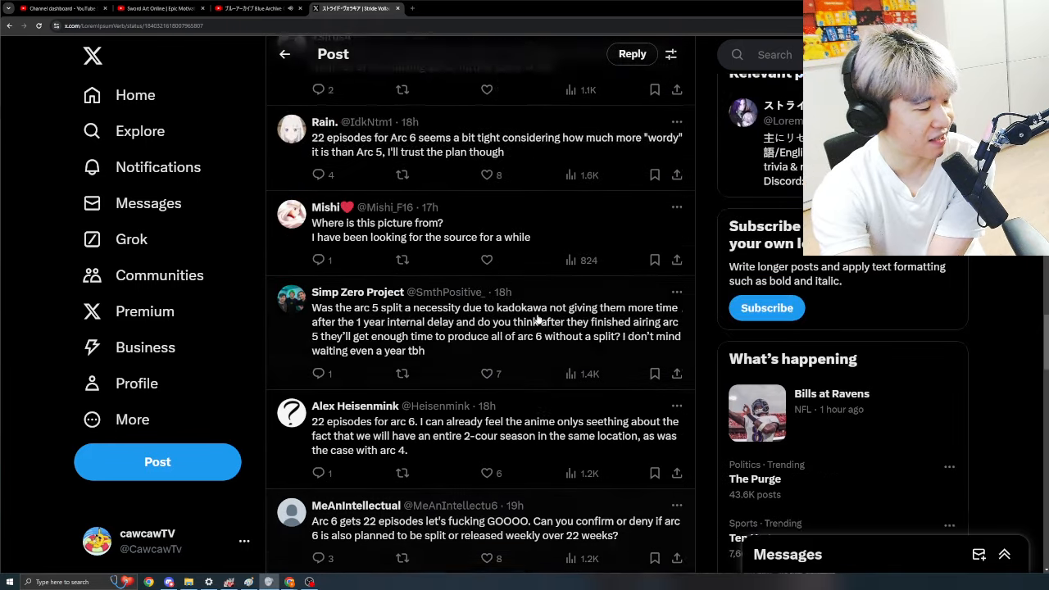
{"action": "scroll", "scroll_direction": "up", "scroll_amount": 3}
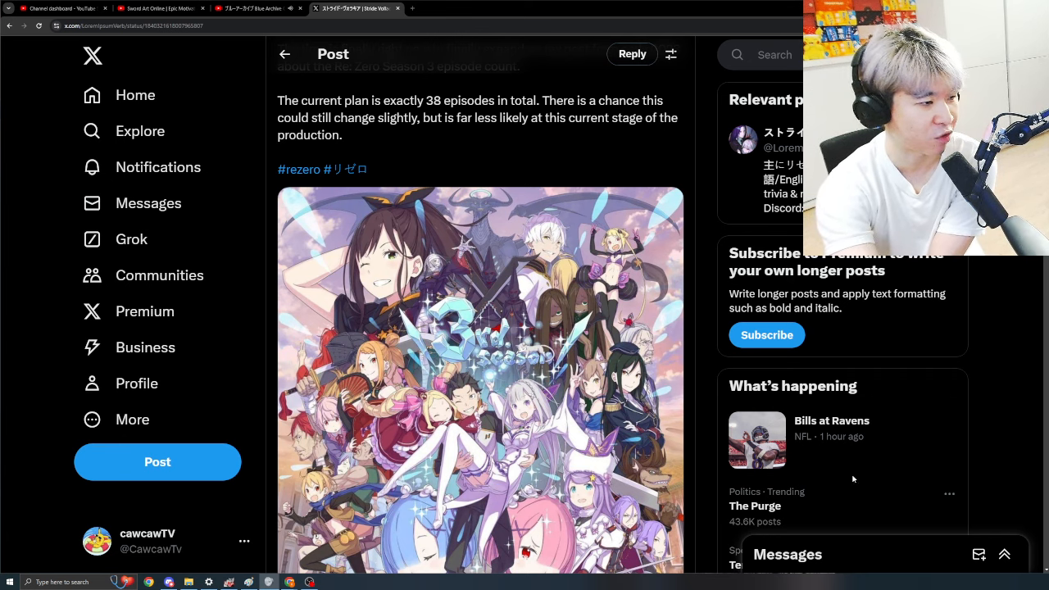
{"action": "scroll", "scroll_direction": "down", "scroll_amount": 3}
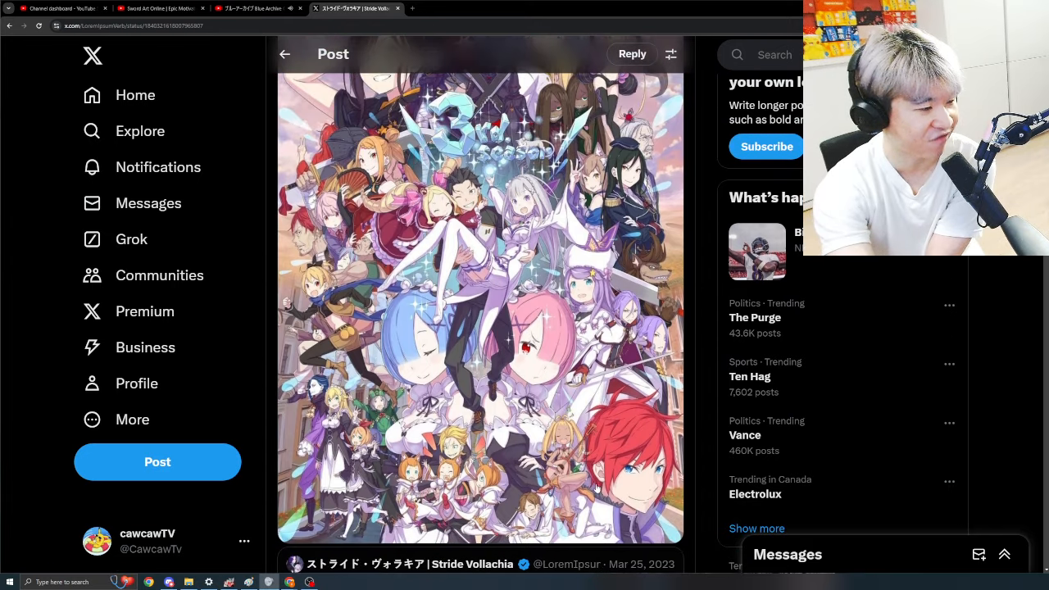